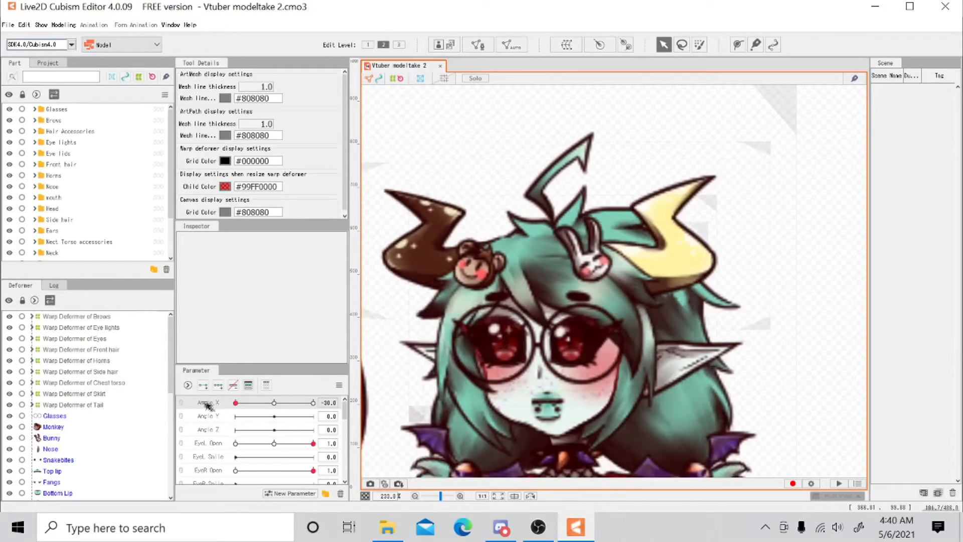
Show the Modeling menu's command list with Angle X resting near centre at 2.1.
{"action": "left_click", "coordinate": [64, 24]}
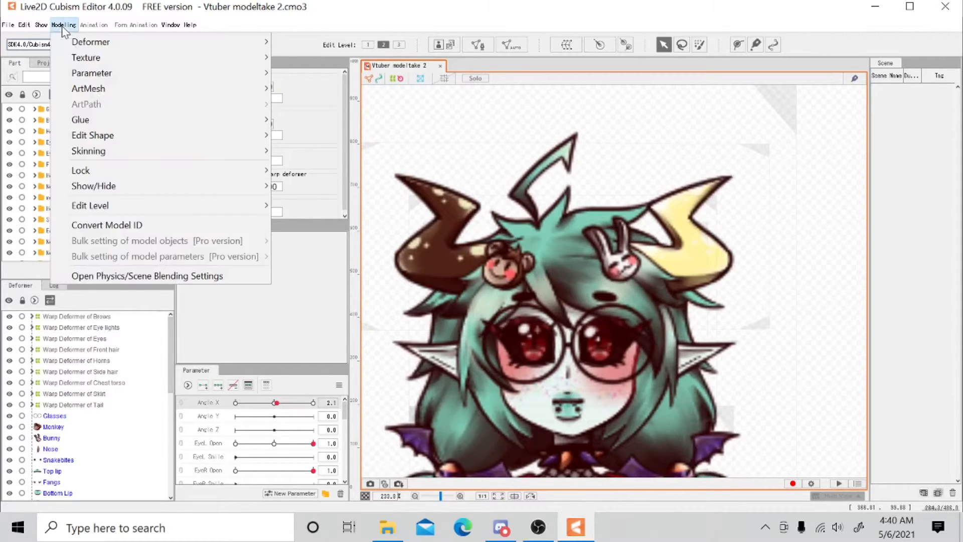
Bring up Physics/Scene Blending Settings and play the enlarged full-body preview in Random Pose.
{"action": "left_click", "coordinate": [146, 275]}
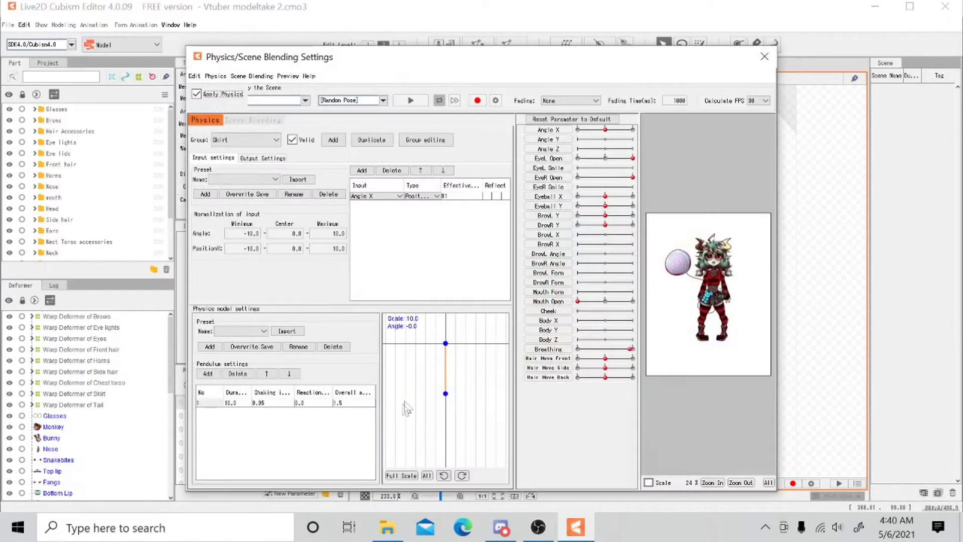
{"action": "left_click", "coordinate": [712, 482]}
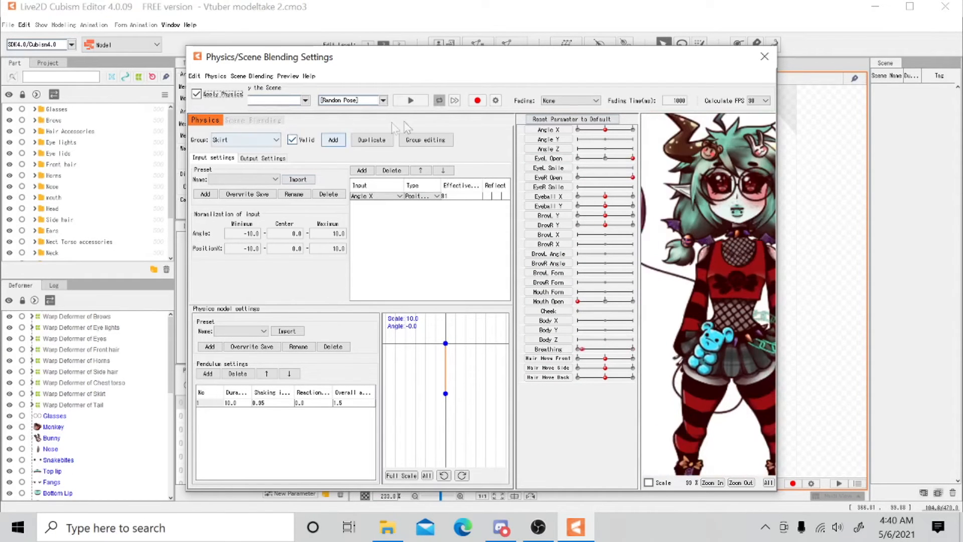
{"action": "left_click", "coordinate": [410, 101]}
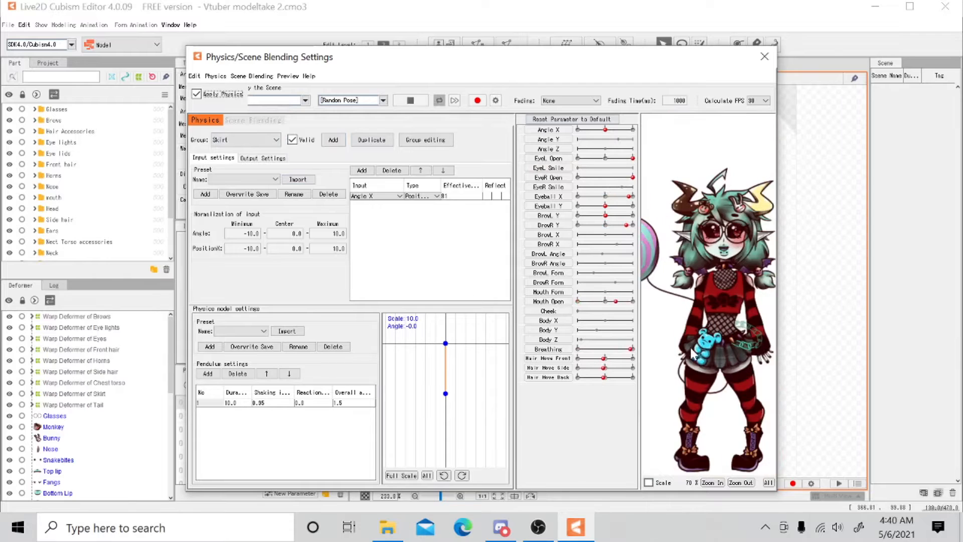